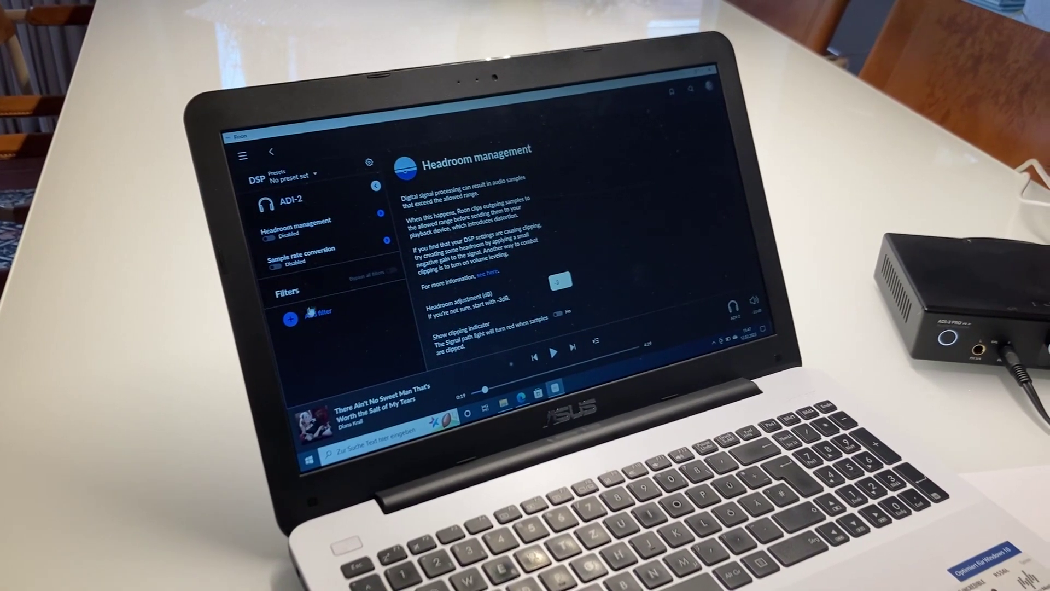
Add a Convolution filter to the ADI-2 DSP filter chain.
left_click(290, 318)
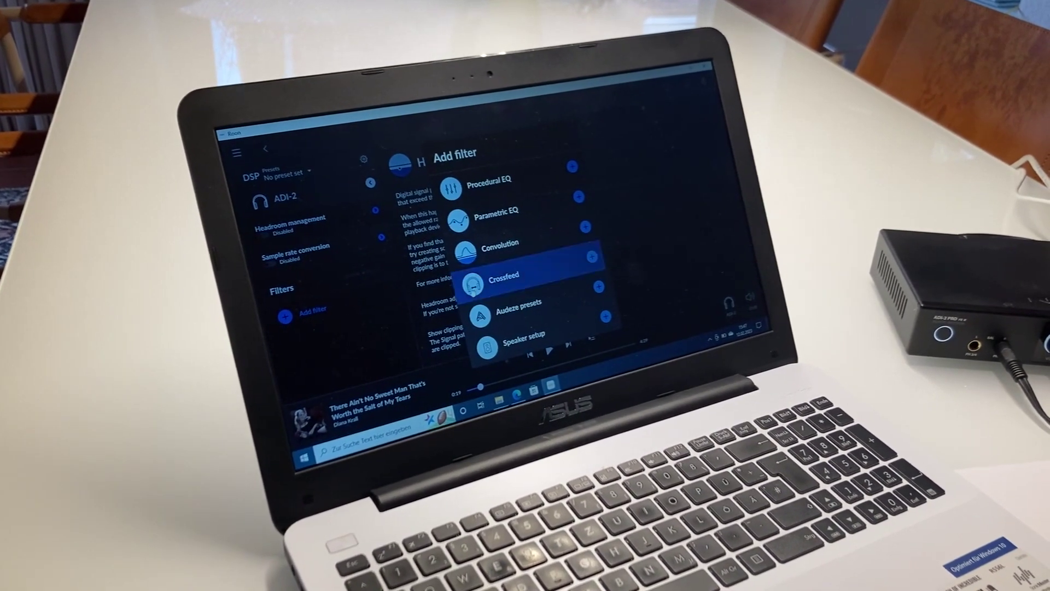
left_click(499, 249)
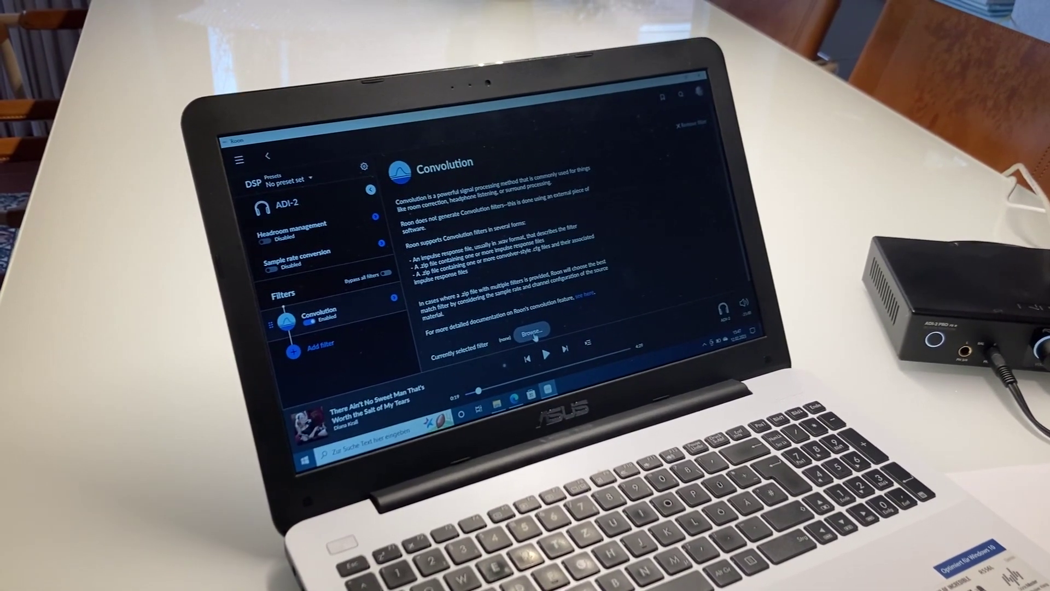
Load the zip file from the Headphone Equalizer folder as the Convolution filter.
left_click(530, 336)
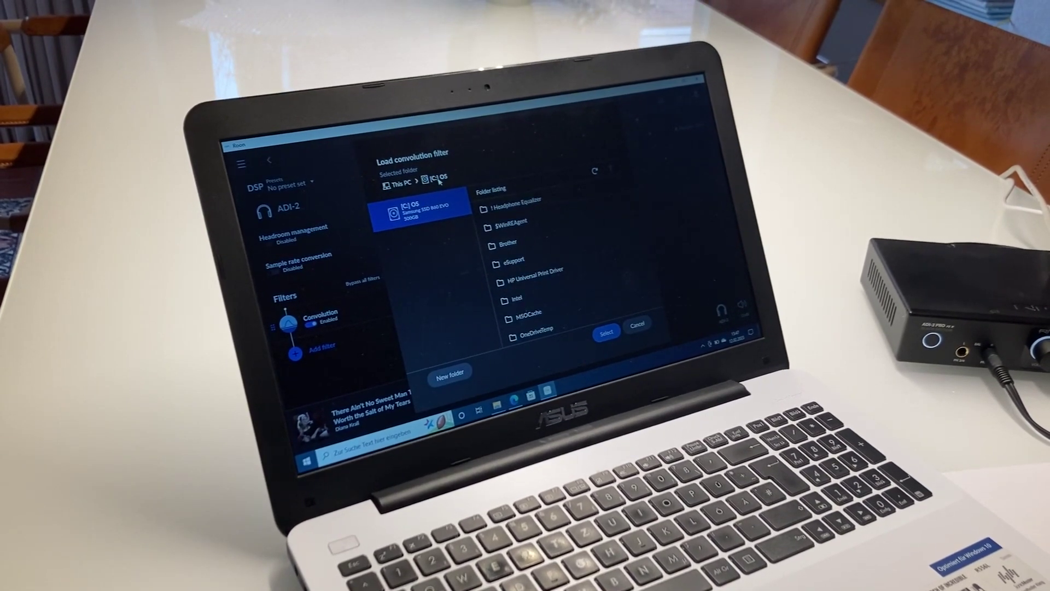
double_click(518, 200)
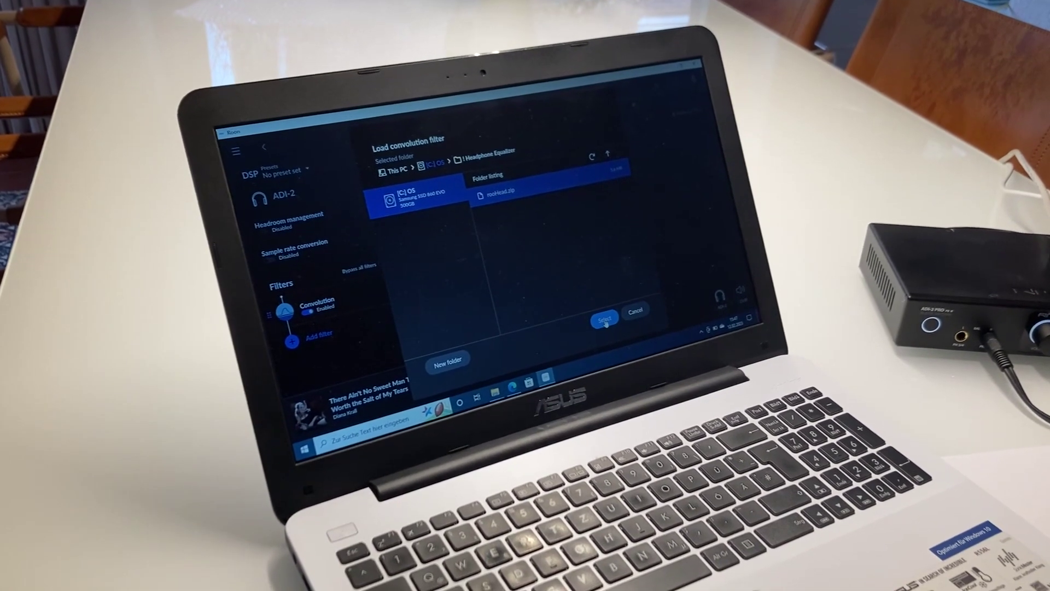
left_click(614, 320)
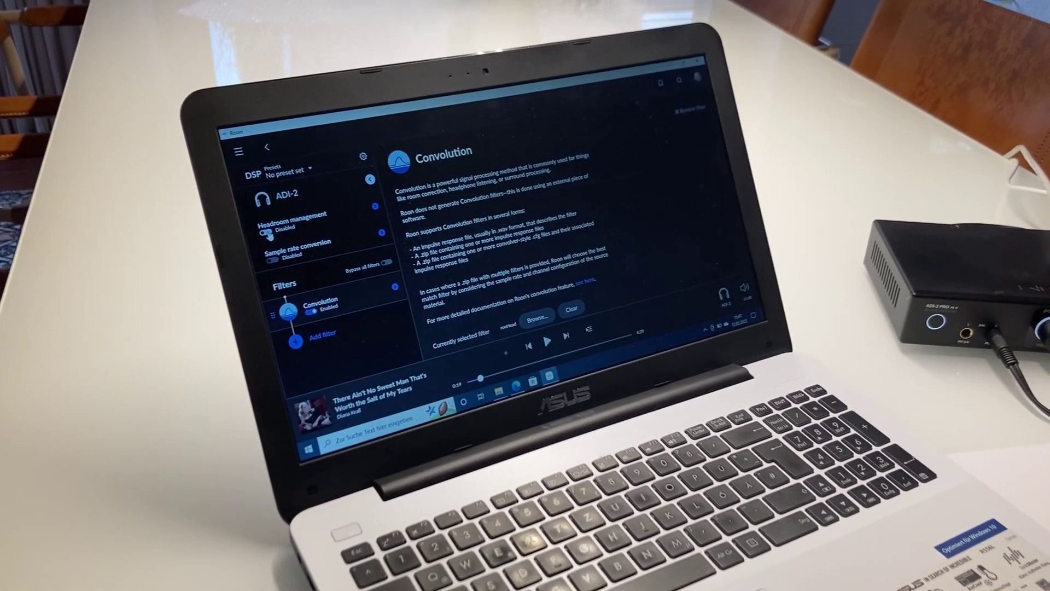
left_click(282, 233)
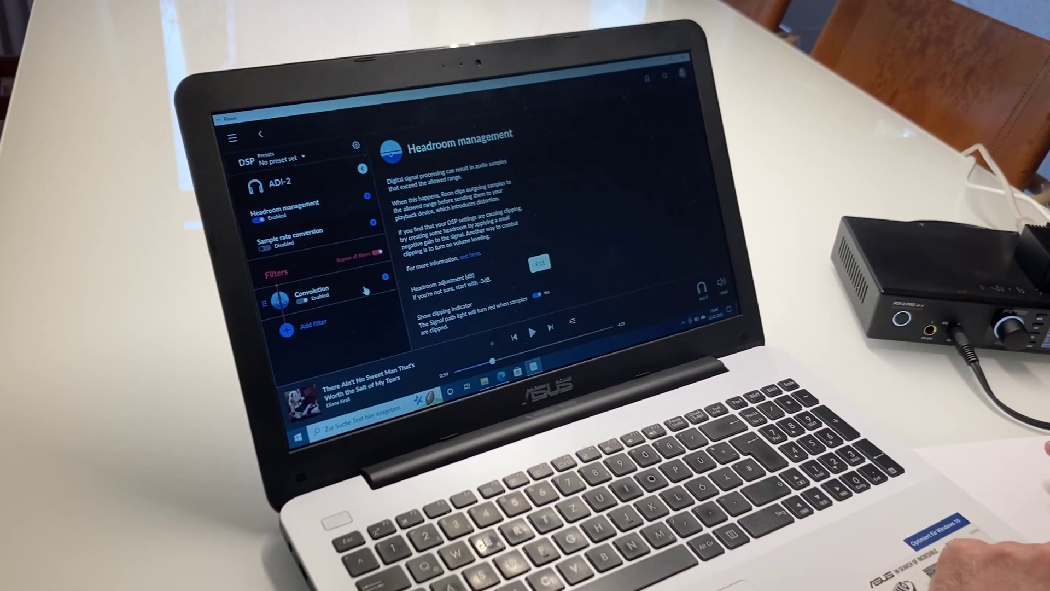
Switch off 'Bypass all filters' so the Convolution filter processes audio again.
left_click(536, 332)
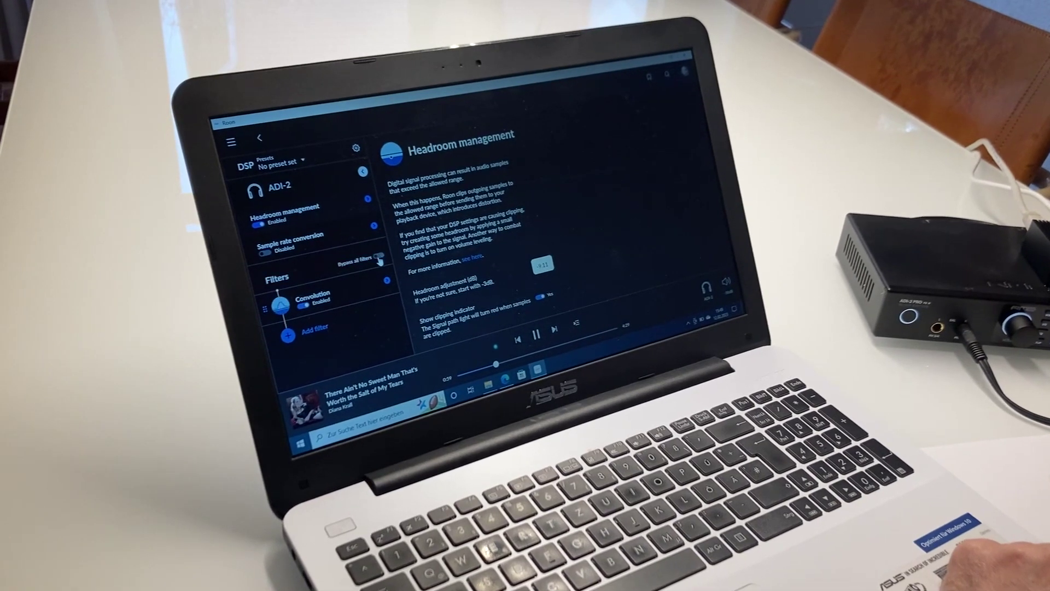